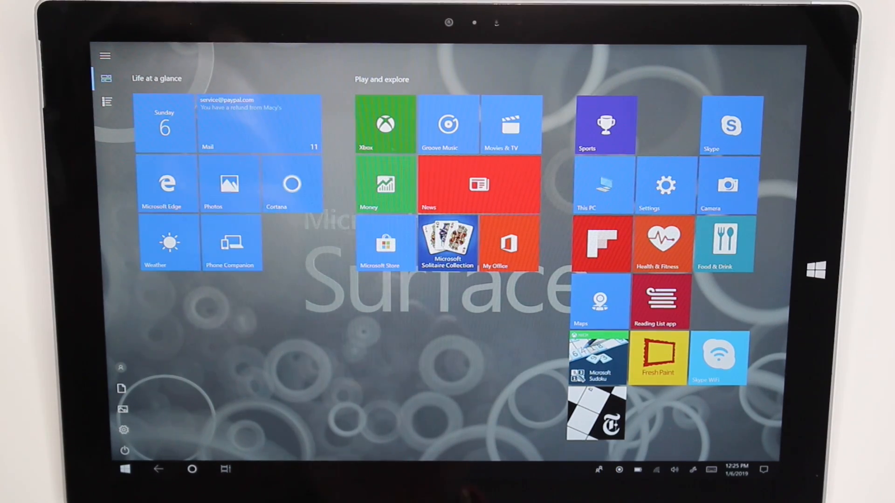
Open the All apps list from the Windows Start menu
click(107, 102)
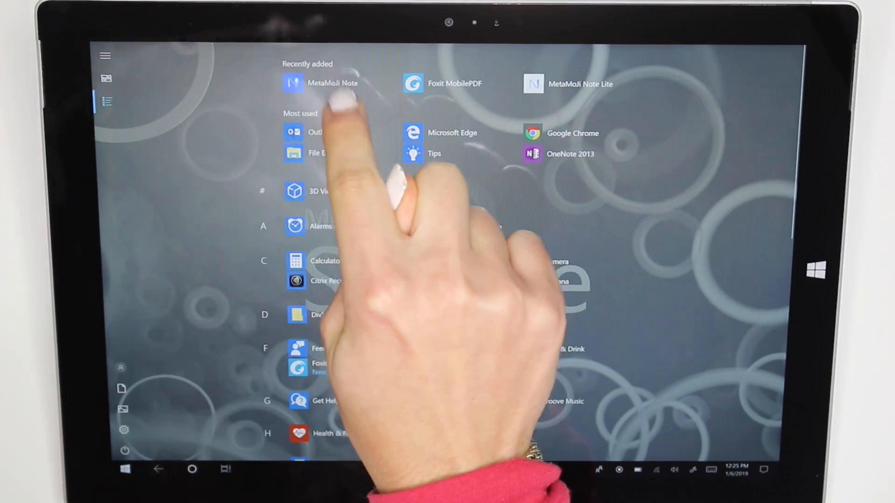
Launch MetaMoJi Note and page forward four times to the January calendar spread
click(333, 83)
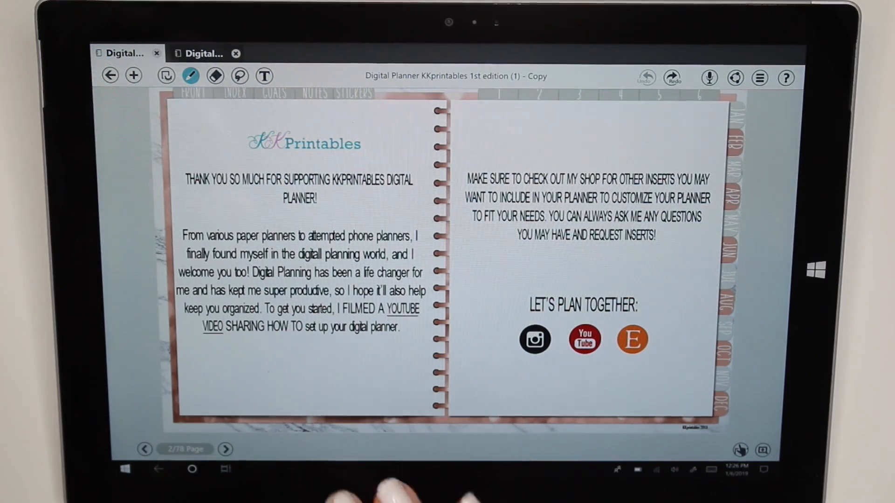
click(225, 449)
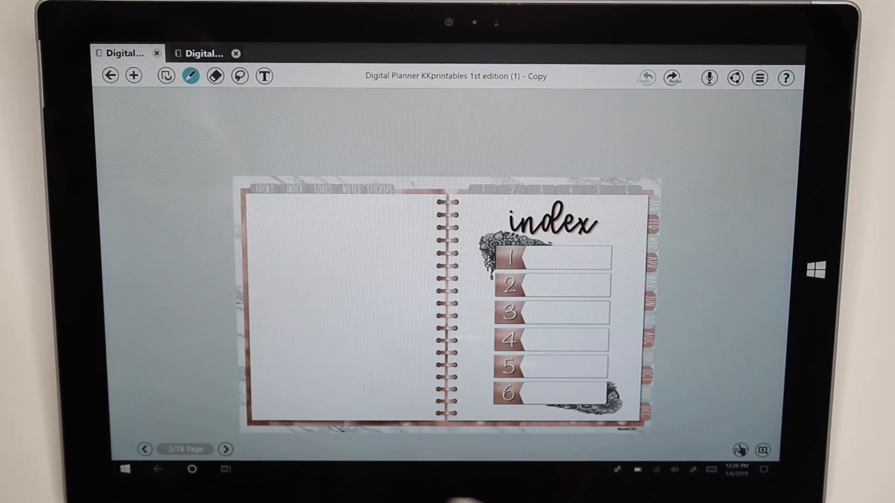
click(225, 450)
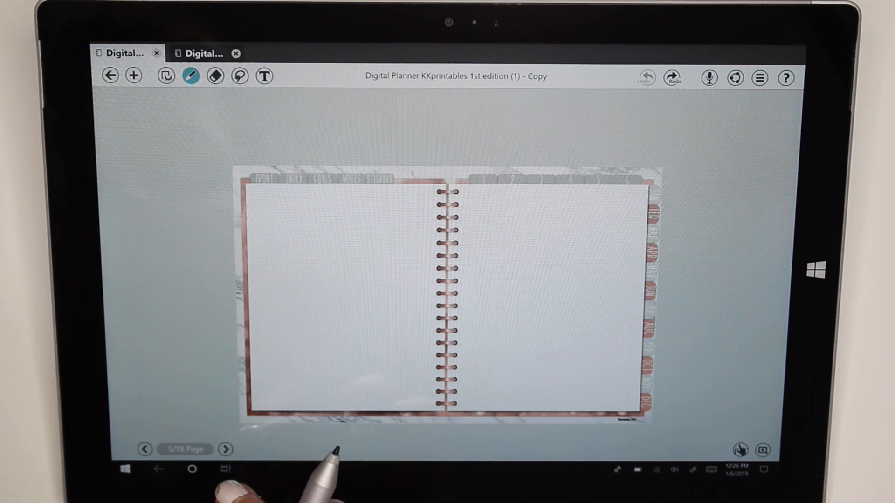
click(224, 449)
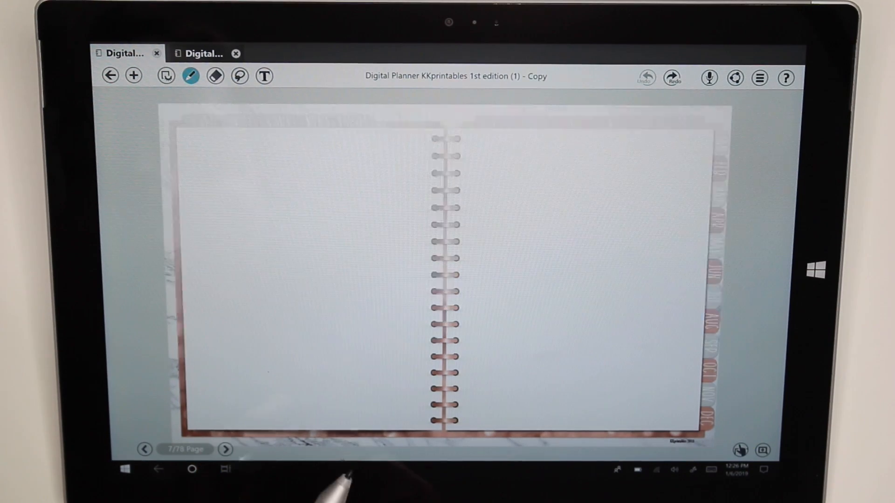
click(224, 449)
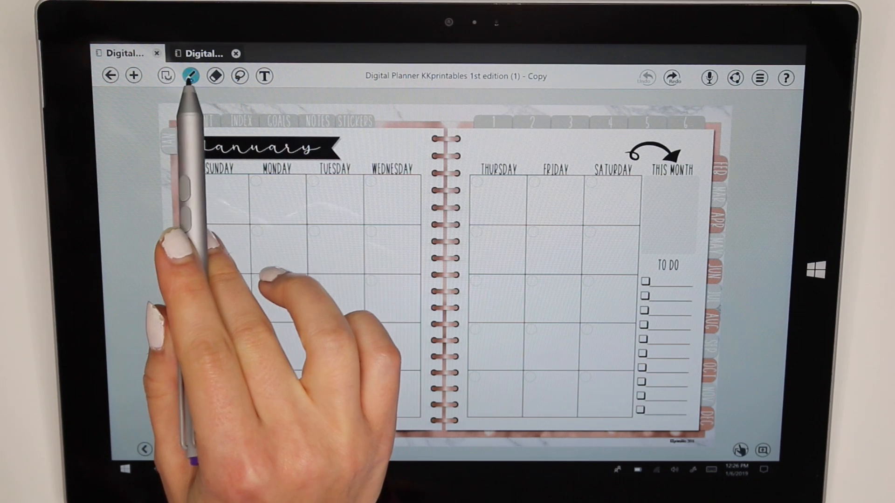
Select the pen tool and adjust its stroke settings for purple freehand ink
click(191, 76)
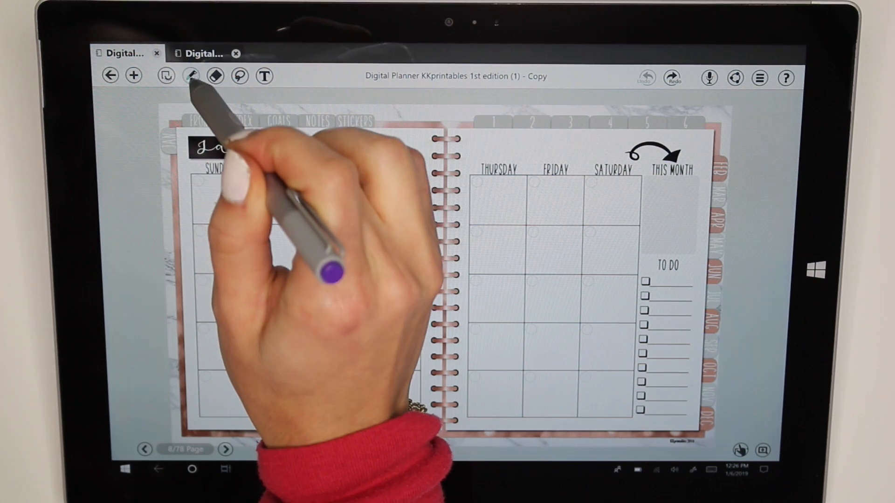
click(191, 76)
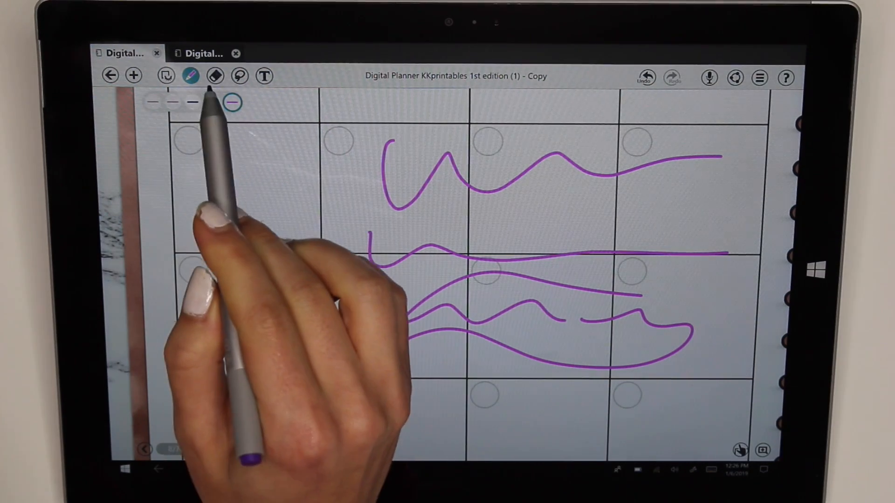
Clear the page's ink with the eraser's Clear Page option, confirming Yes
click(215, 76)
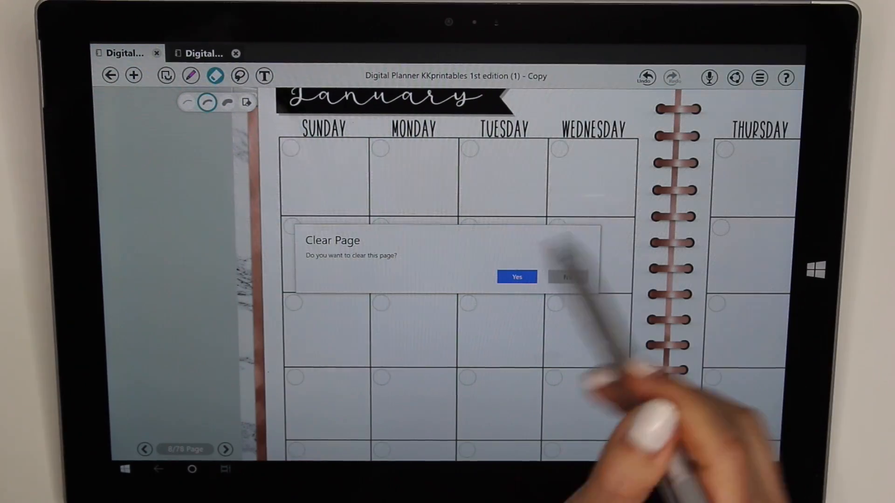
click(516, 277)
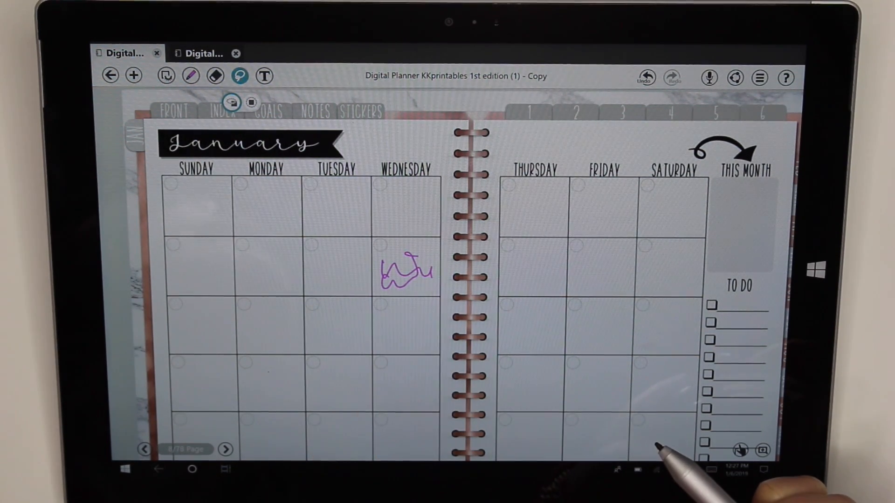
Lasso the purple handwriting in the Wednesday cell and remove it
click(406, 272)
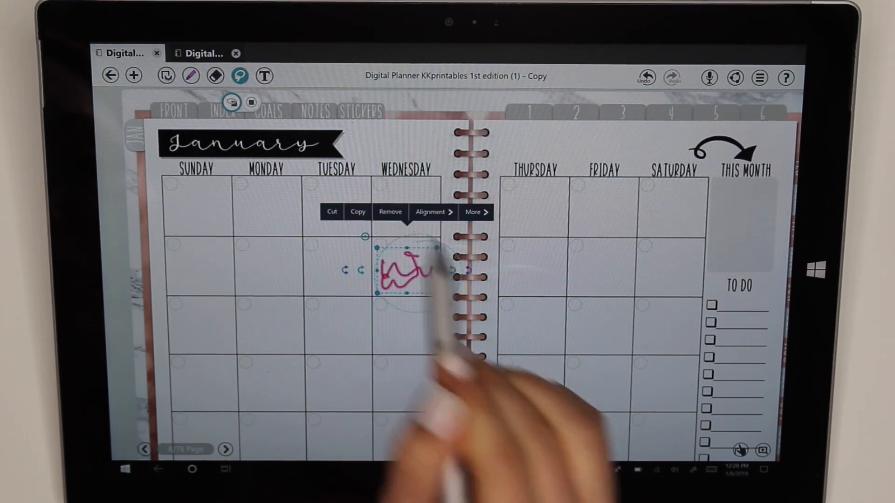
click(390, 211)
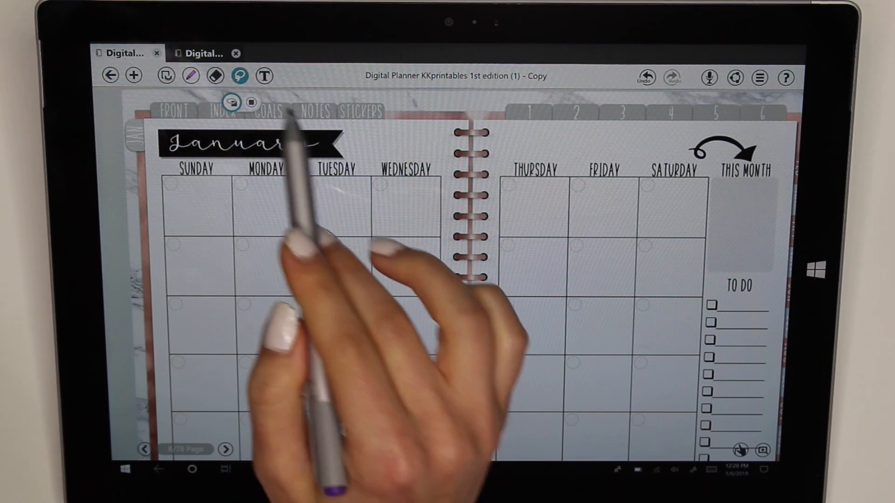
Place a text box in a Wednesday cell, enter 'mom', and enlarge the font
click(264, 76)
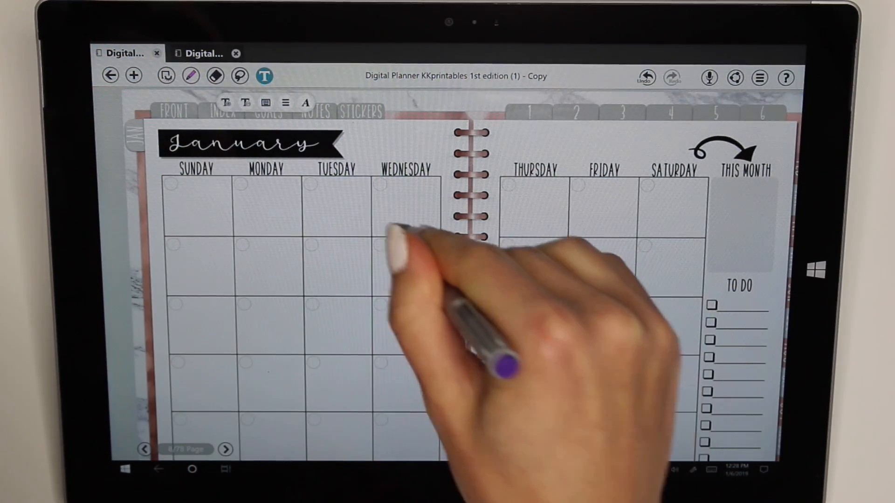
click(406, 223)
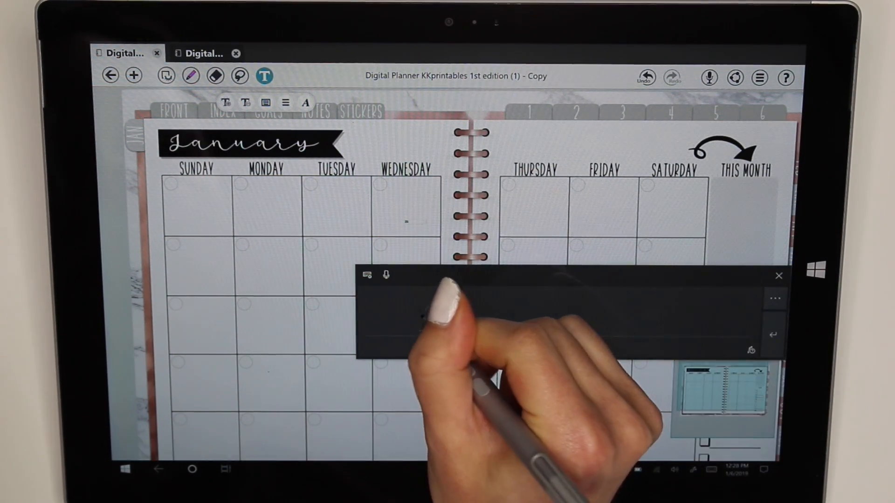
click(406, 222)
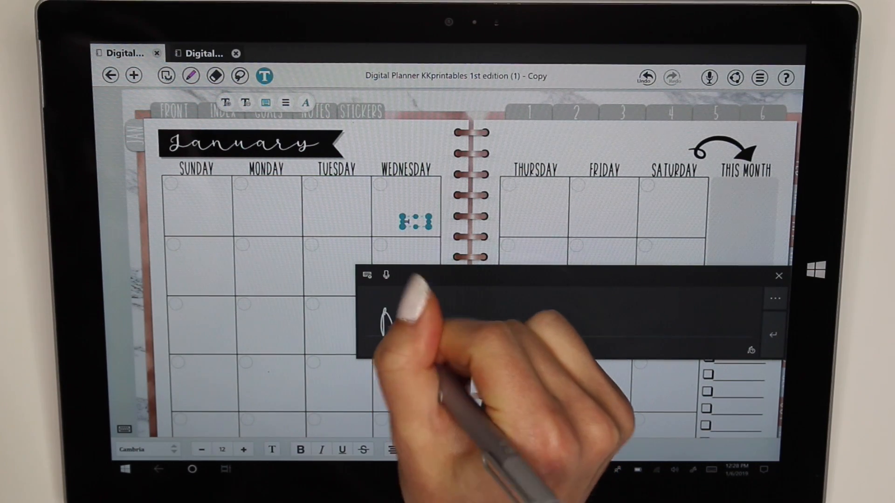
text(Mom)
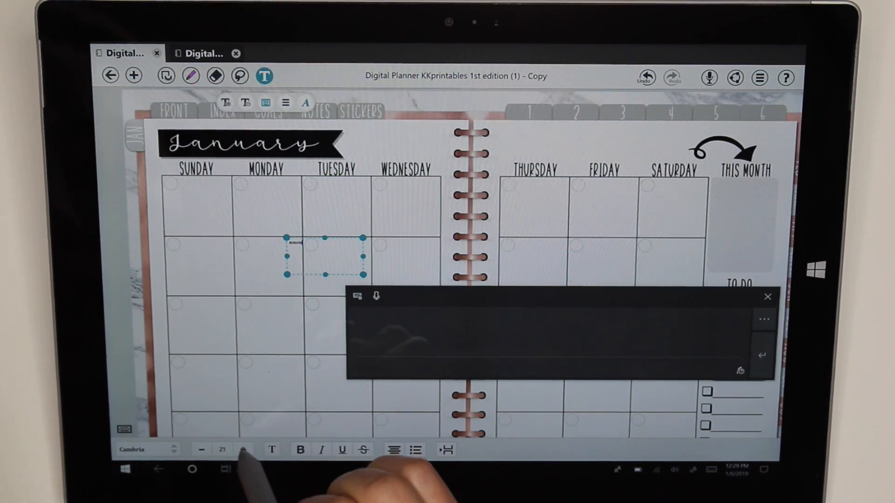
click(242, 450)
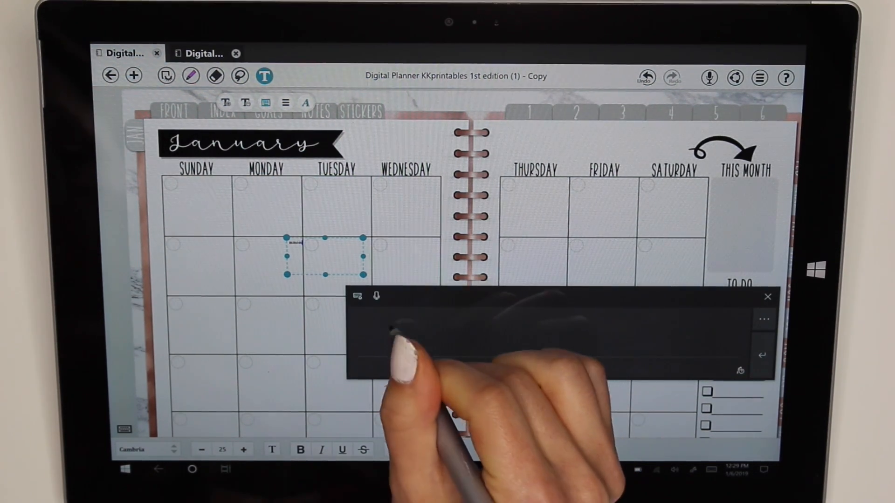
text(mom)
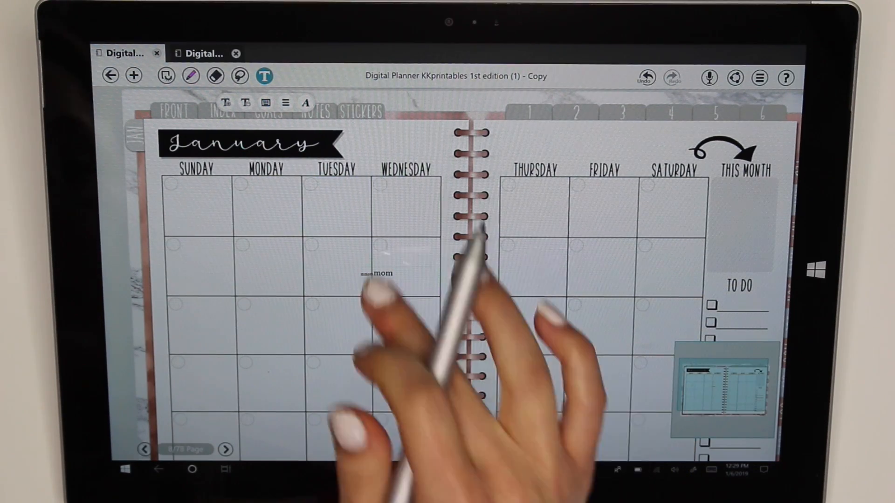
click(377, 273)
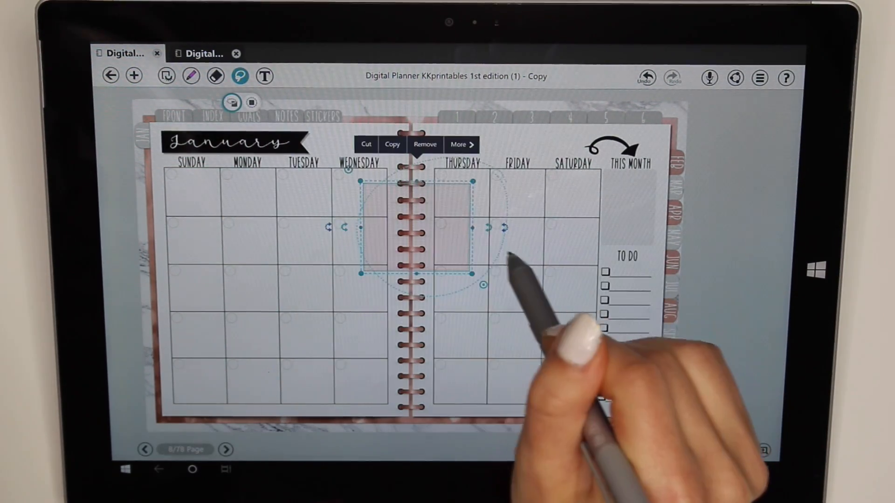
Remove the lassoed pink rectangle and other items from the right page
click(425, 144)
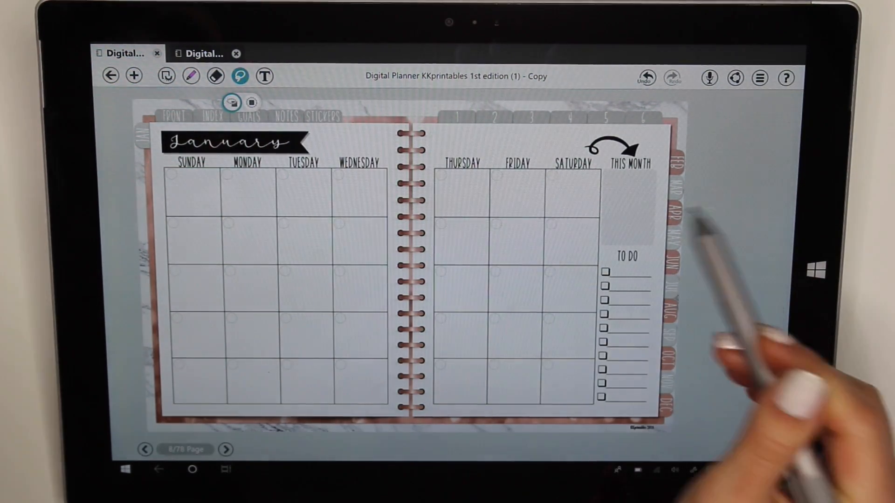
click(514, 280)
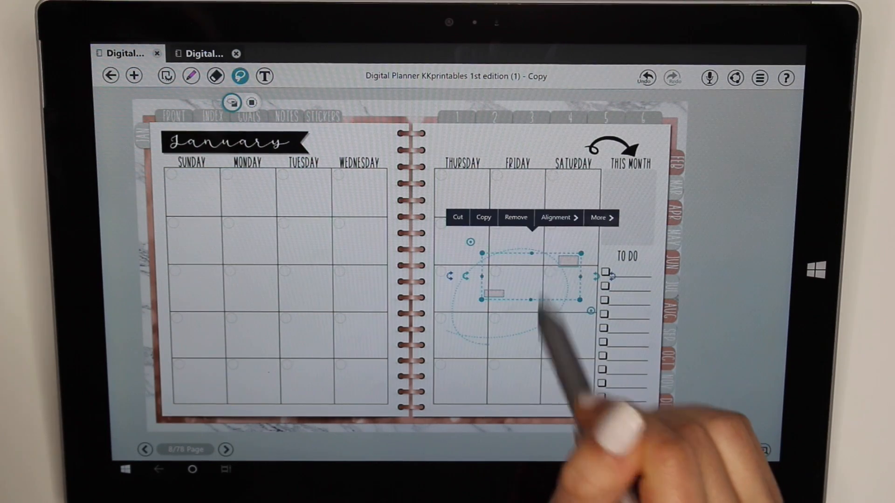
click(515, 218)
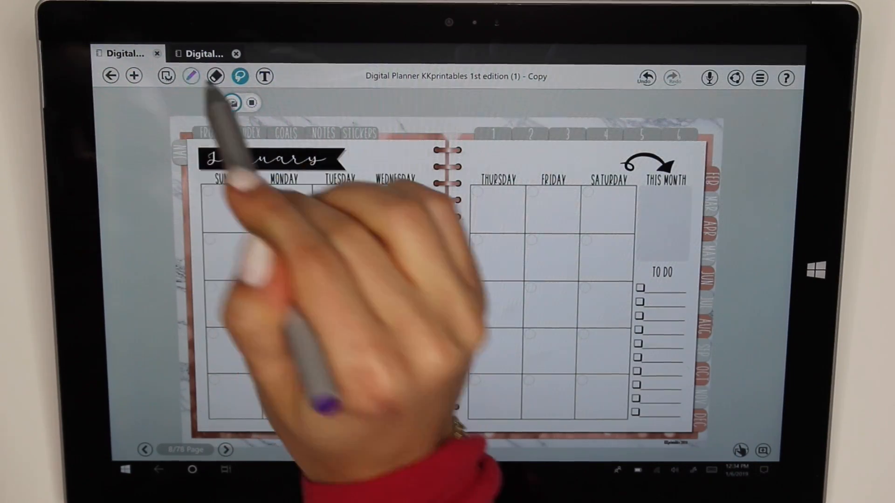
Select the pen and scroll the page thumbnail strip down past page twelve
click(191, 76)
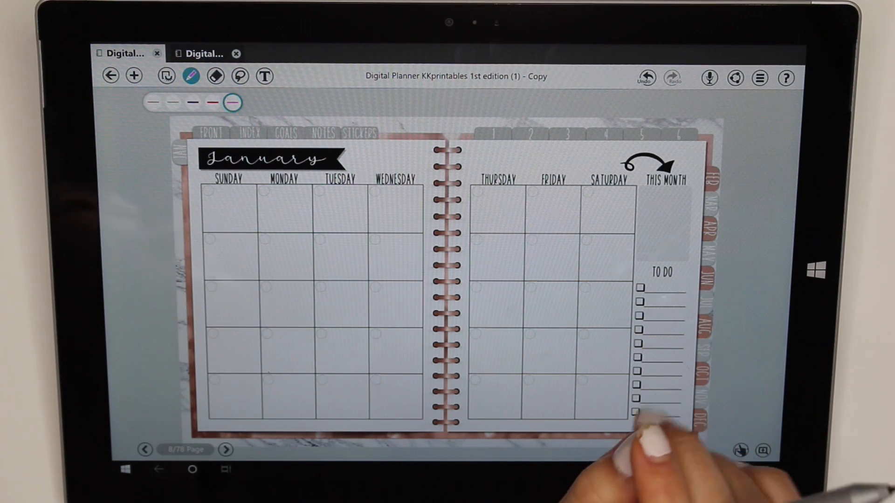
mouse_move(628, 371)
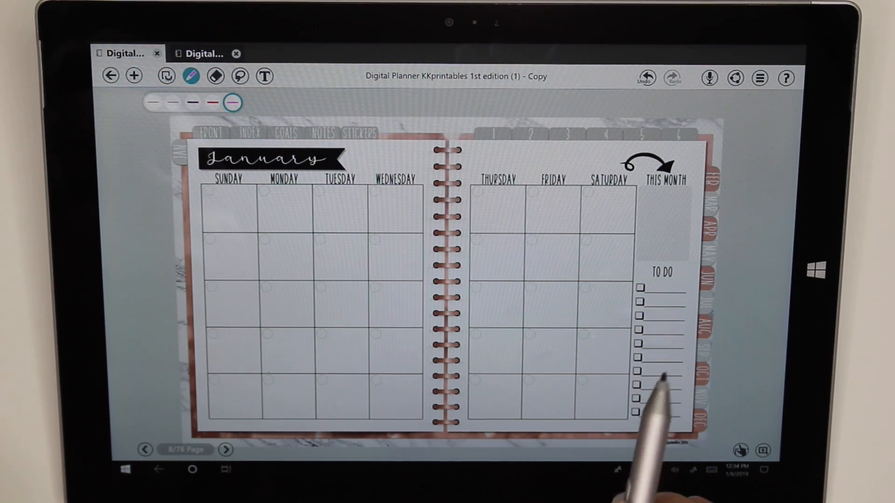
mouse_move(657, 343)
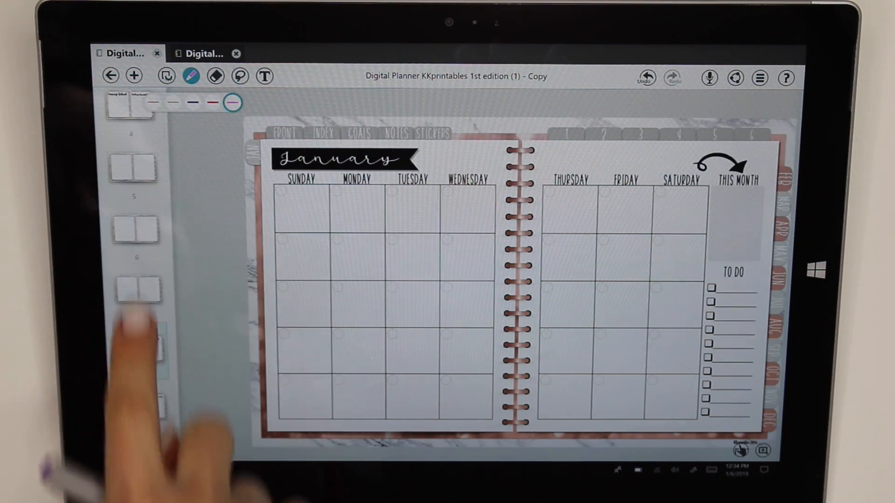
scroll(down, 3)
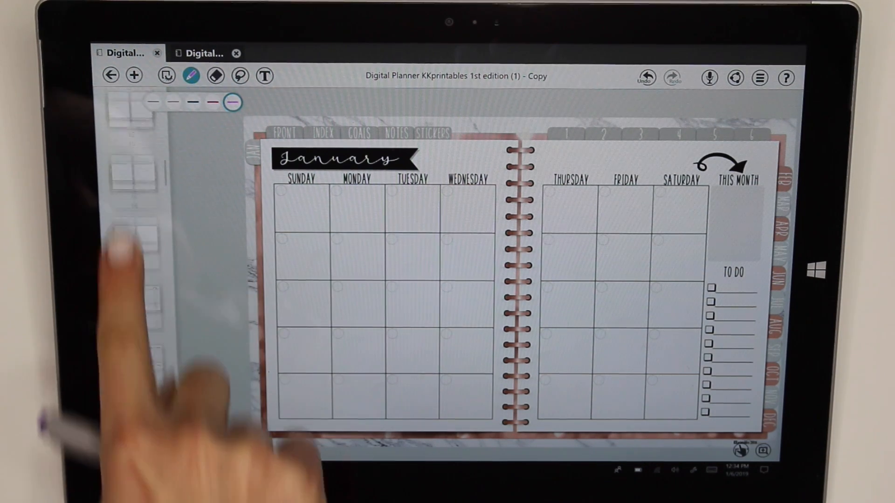
scroll(down, 3)
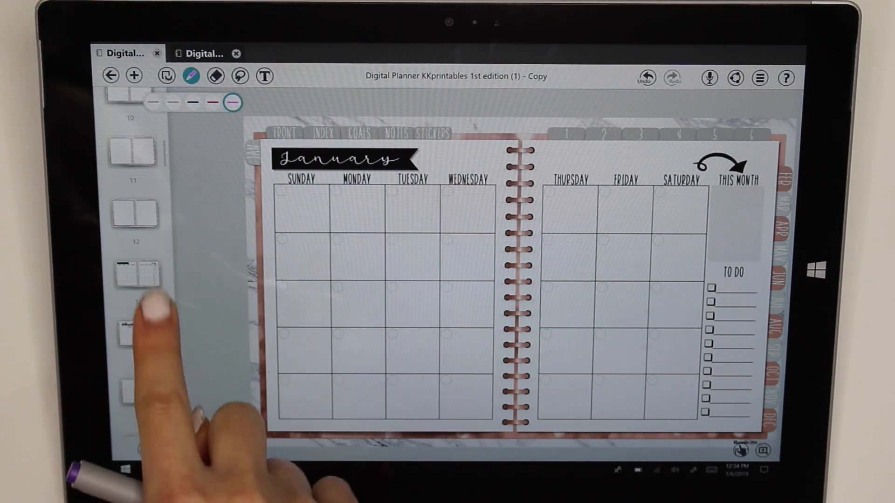
scroll(down, 3)
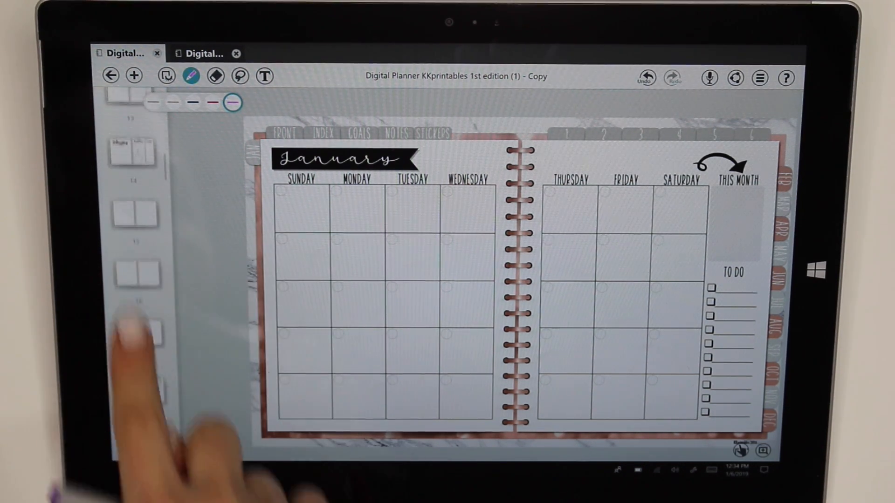
scroll(down, 3)
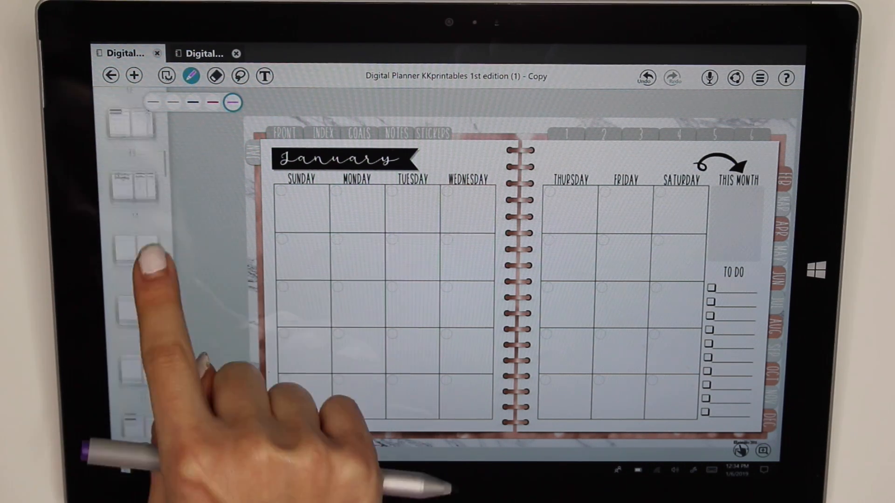
Open the March spread and register it as a jump link
click(138, 277)
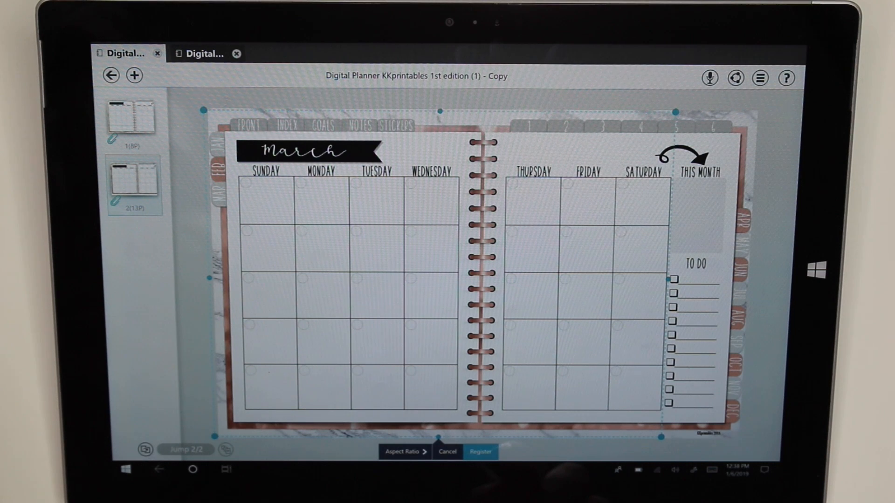
click(481, 452)
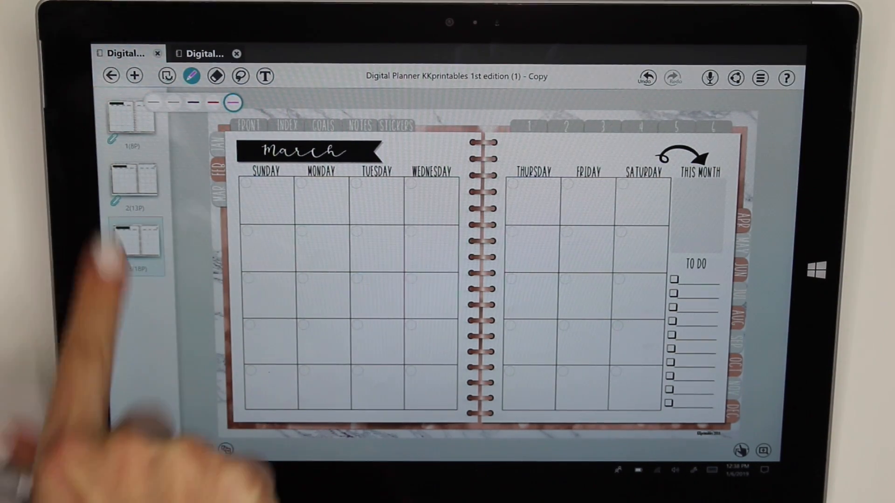
Register the April spread as a jump link, then open the March jump shortcut
click(137, 239)
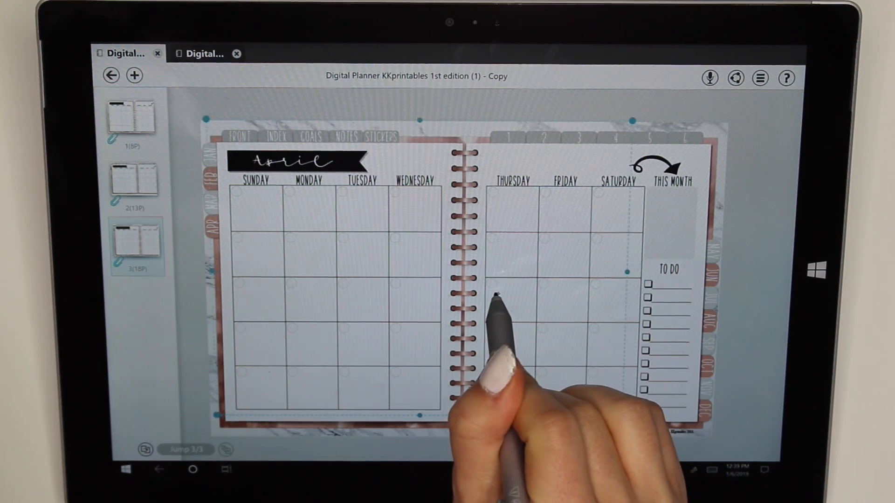
mouse_move(657, 457)
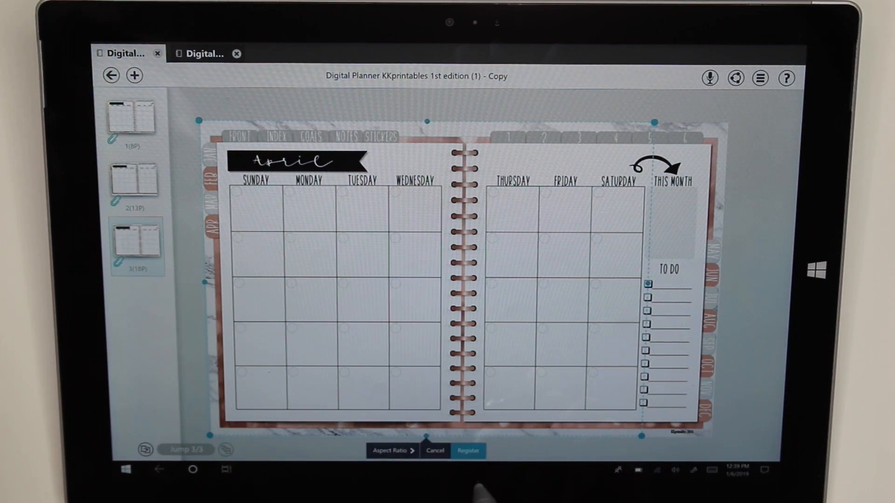
click(468, 451)
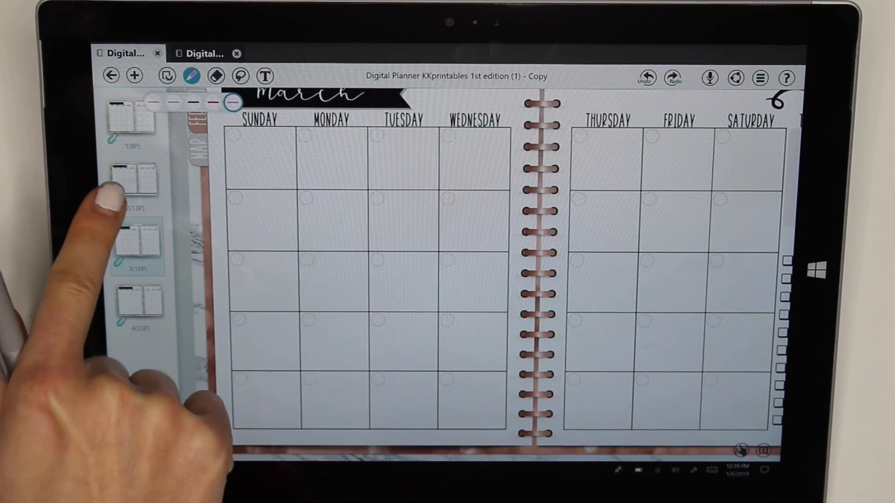
click(136, 185)
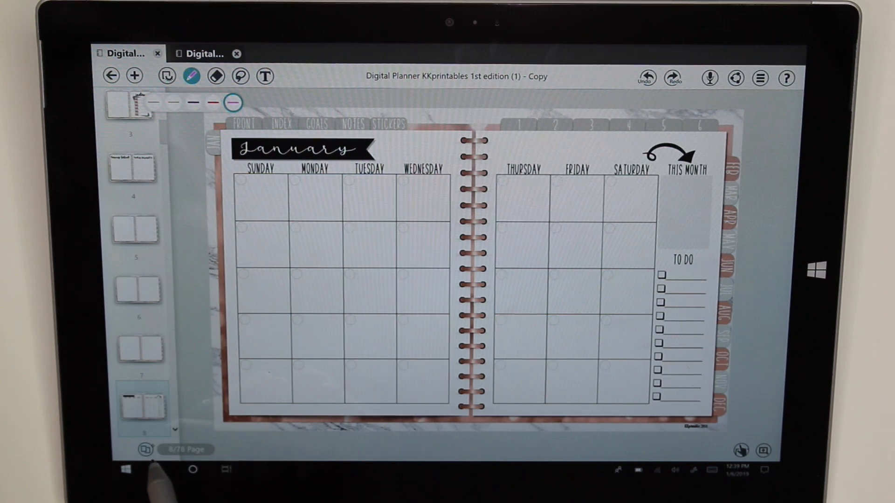
Scroll the page thumbnails down to the blank notes spread on page 12 of 78
scroll(down, 3)
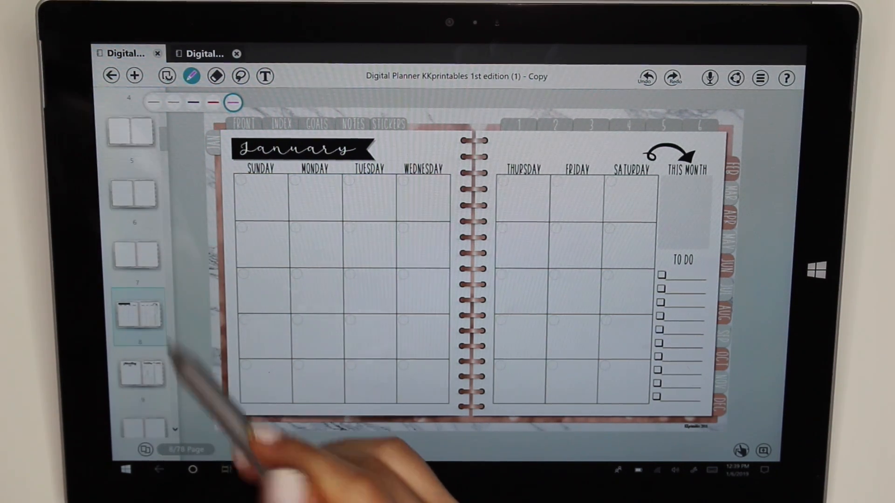
scroll(down, 3)
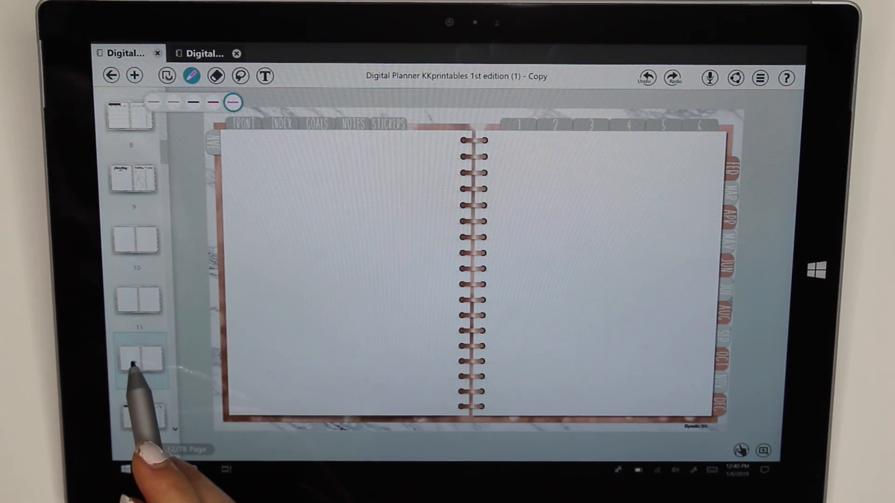
Copy the blank page 12 spread and paste it as a new page, giving 79 pages
right_click(140, 357)
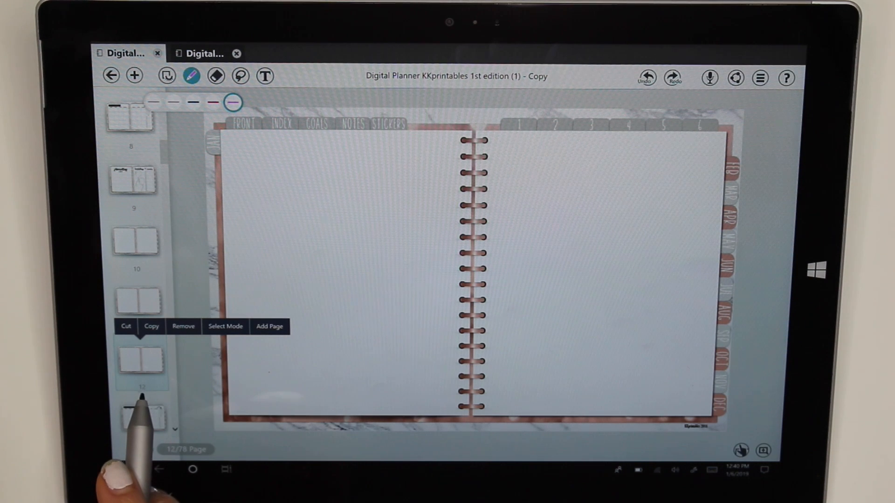
click(151, 326)
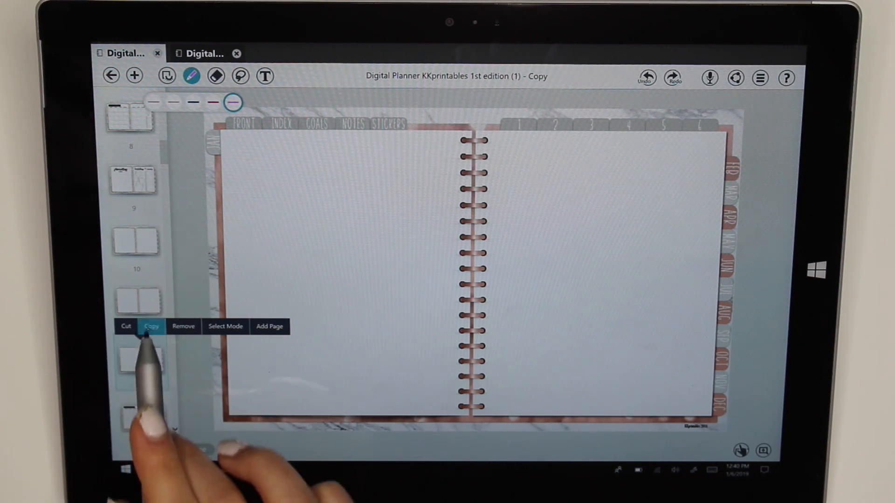
click(151, 325)
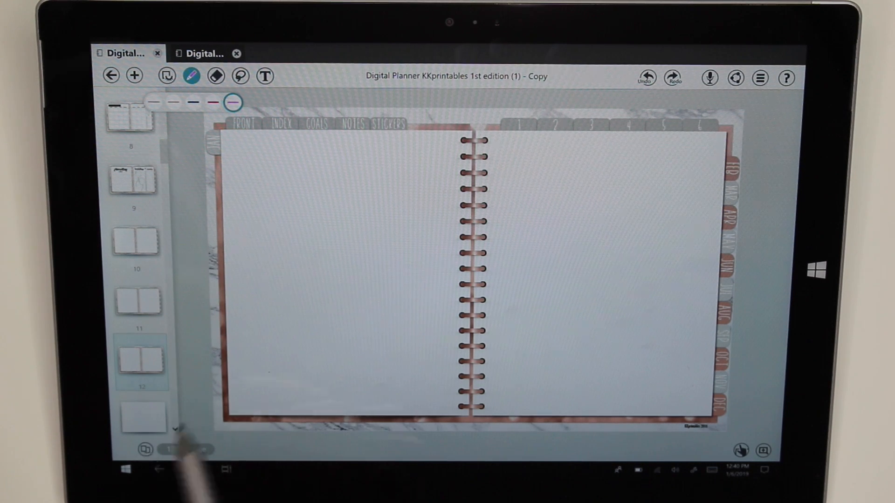
scroll(down, 3)
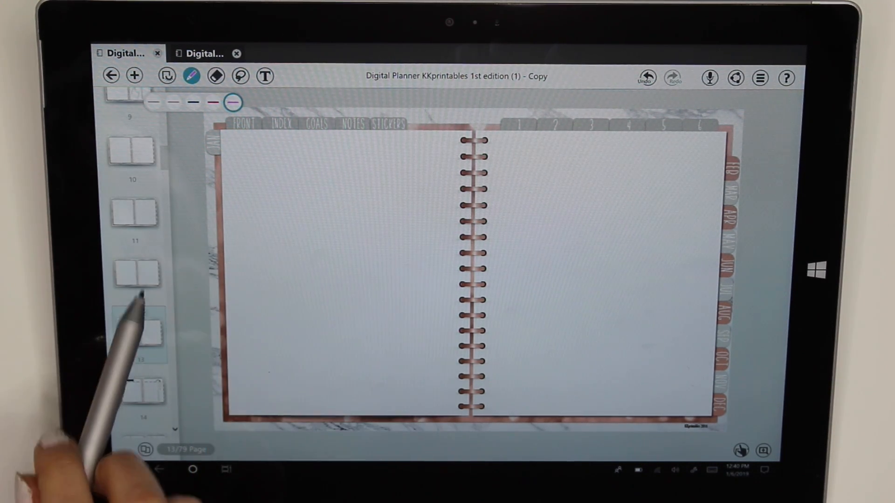
scroll(up, 3)
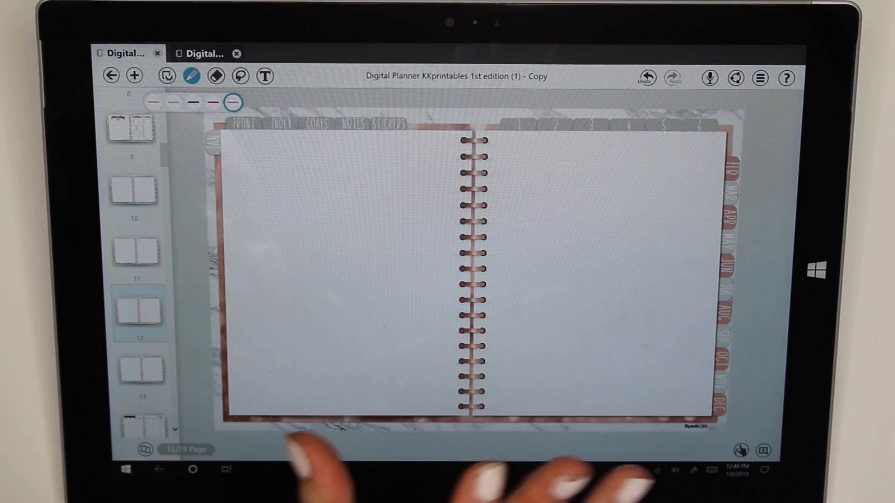
mouse_move(314, 486)
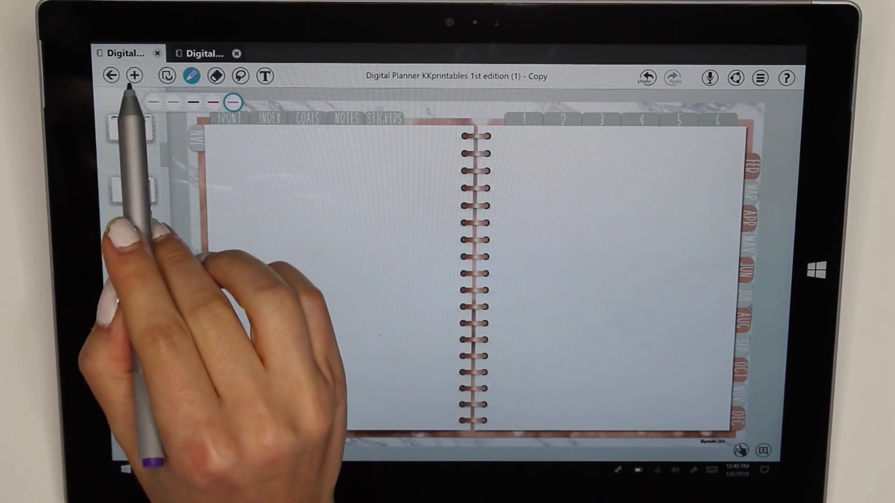
Add Photo from the + menu, picking unnamed.jpg from the Desktop
click(134, 76)
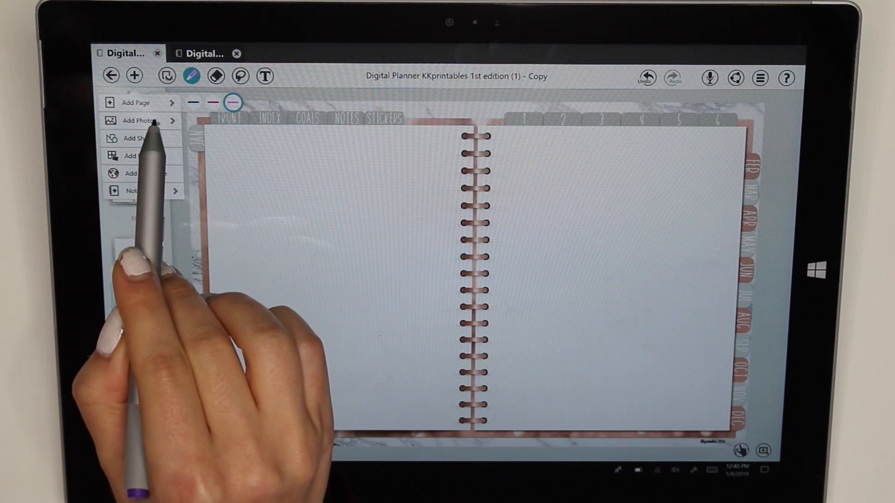
click(138, 121)
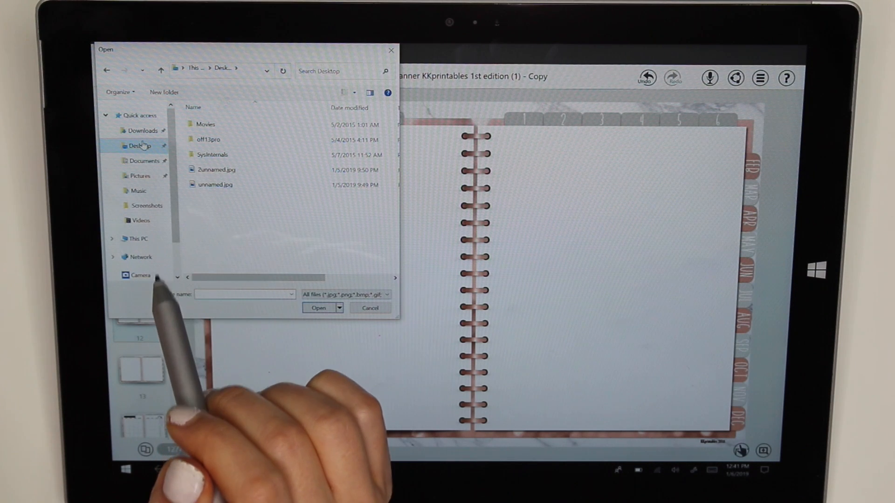
click(215, 184)
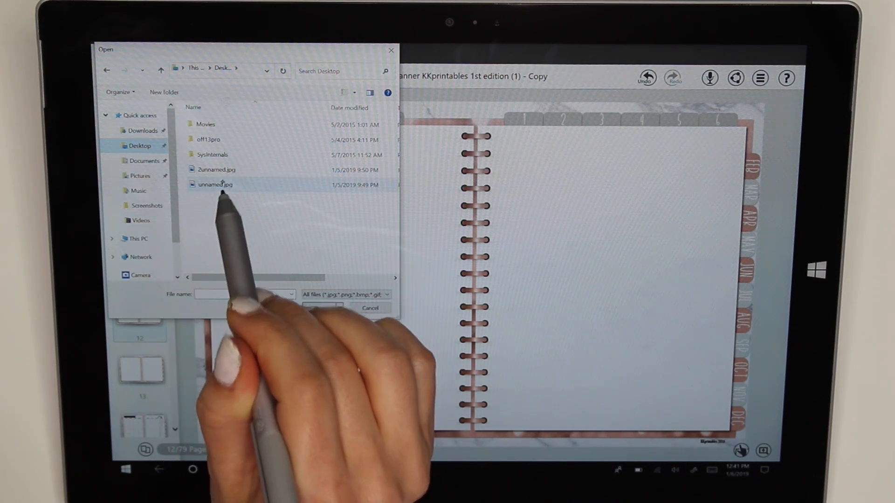
click(214, 185)
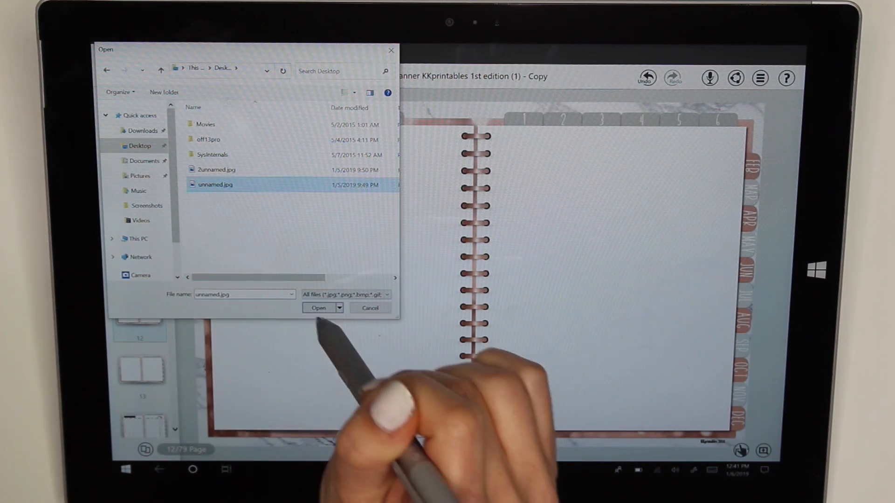
click(318, 308)
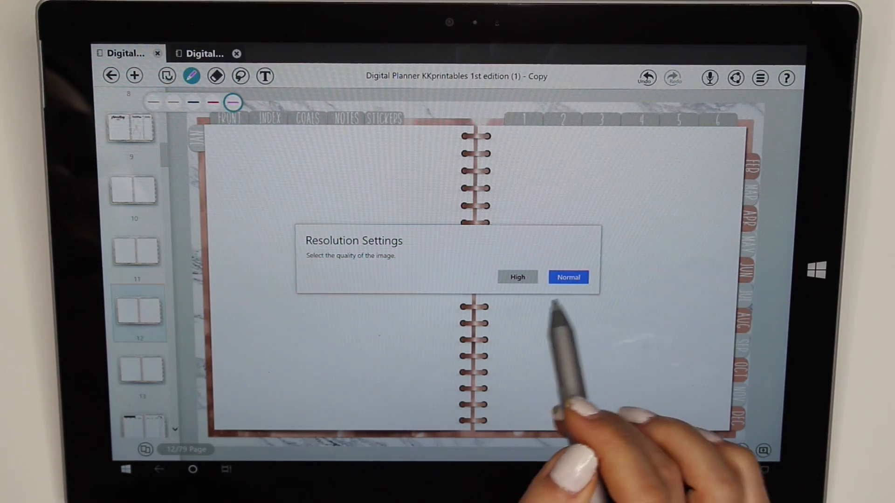
Insert unnamed.jpg at Normal resolution as the days 1–13 Habit tracker on the left page
click(567, 277)
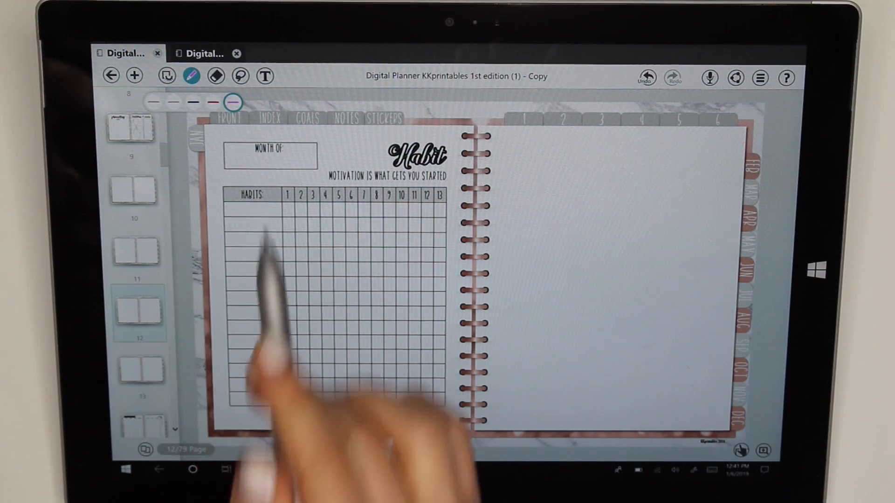
click(135, 76)
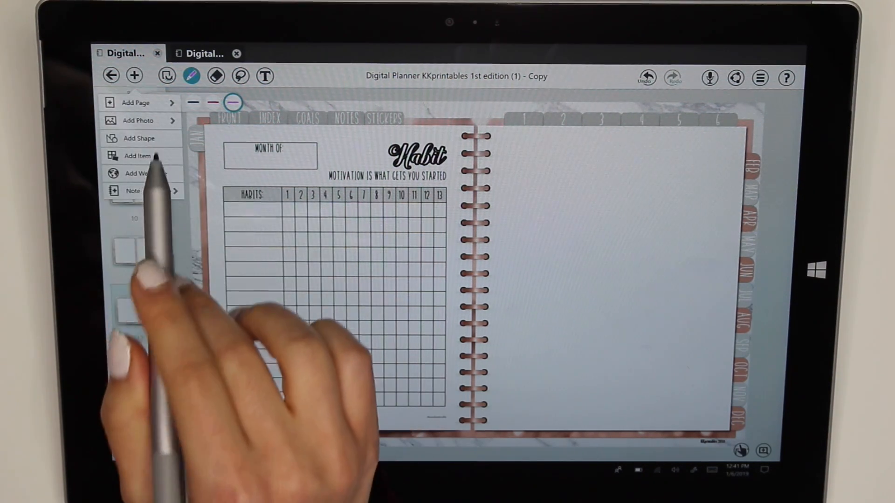
Insert 2unnamed.jpg and place the days 14–31 Tracker image on the right page
click(137, 120)
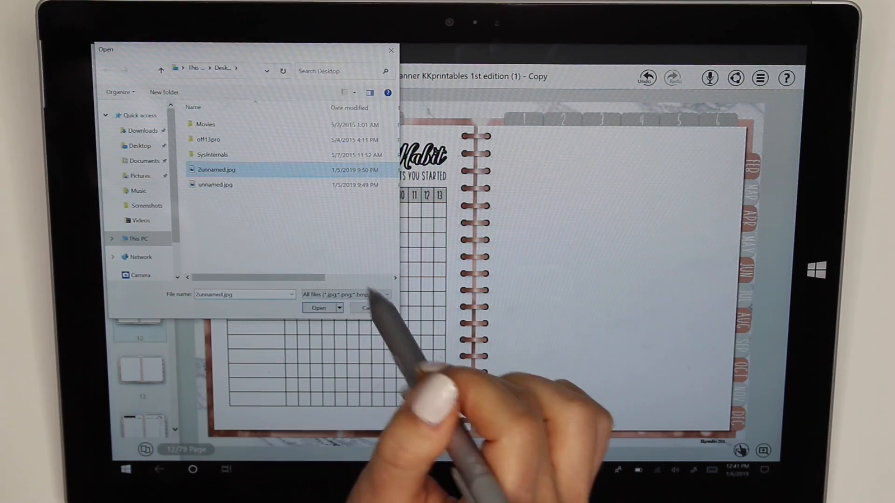
click(319, 308)
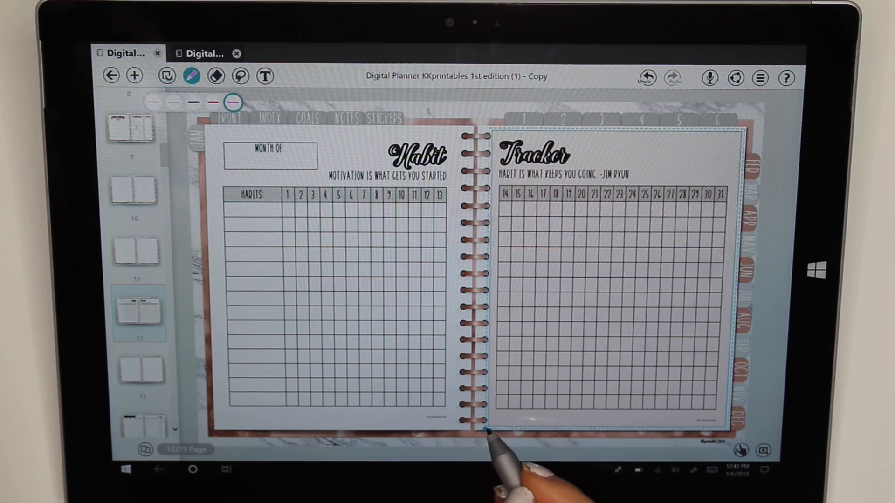
click(617, 394)
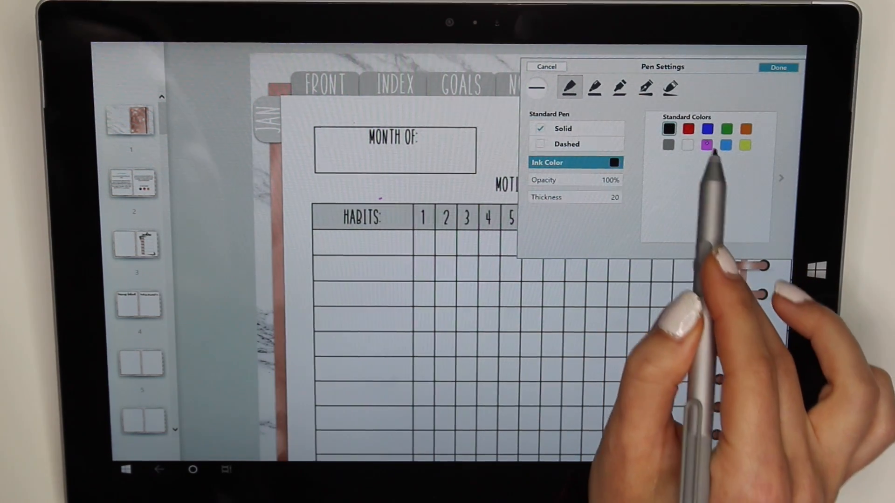
Set the handwriting pen ink to pink and switch to handwriting
click(778, 67)
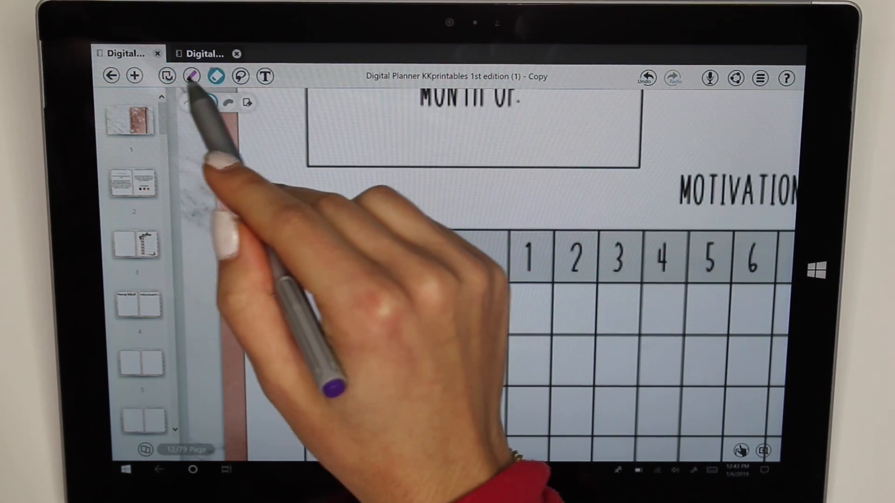
click(191, 76)
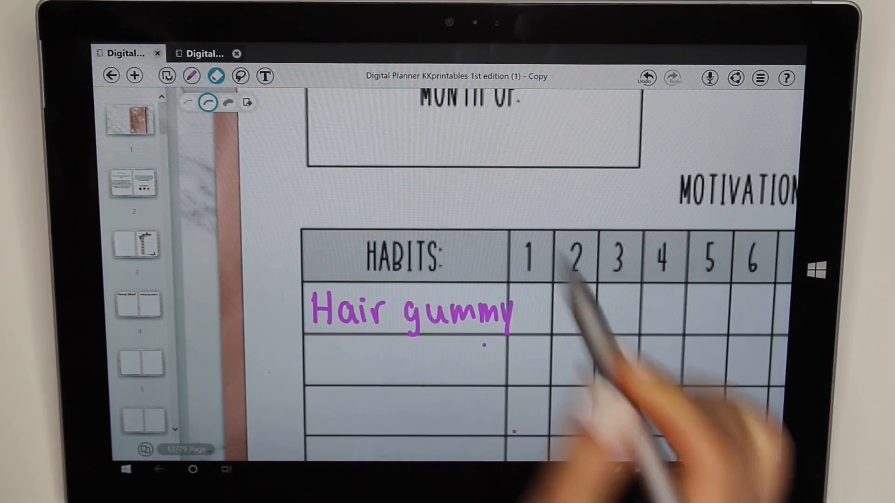
mouse_move(486, 371)
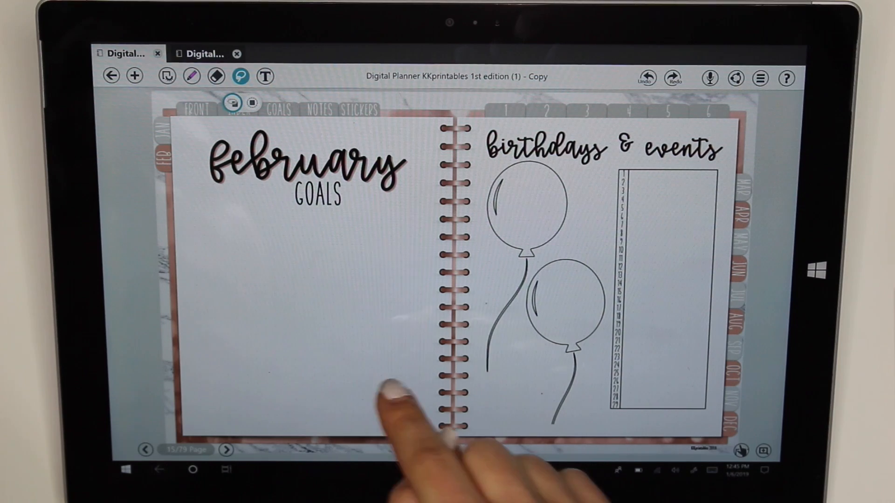
mouse_move(685, 388)
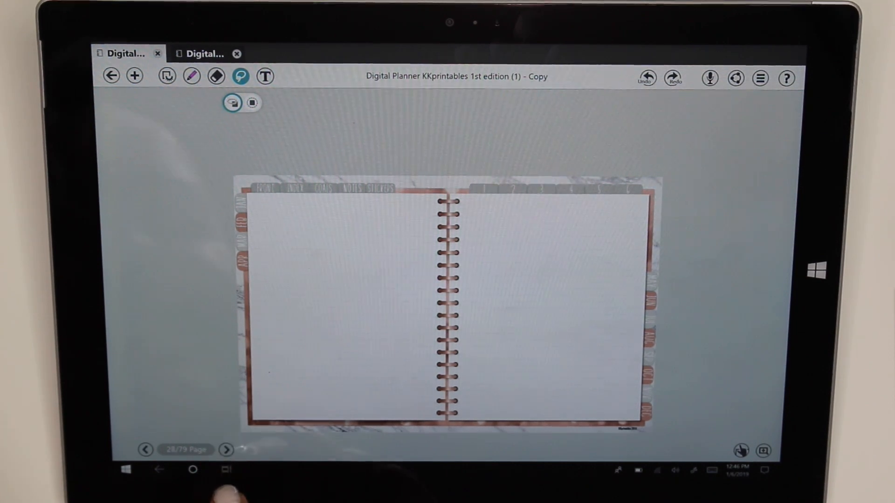
Jump through the page thumbnails to the April monthly calendar on page 24
click(226, 449)
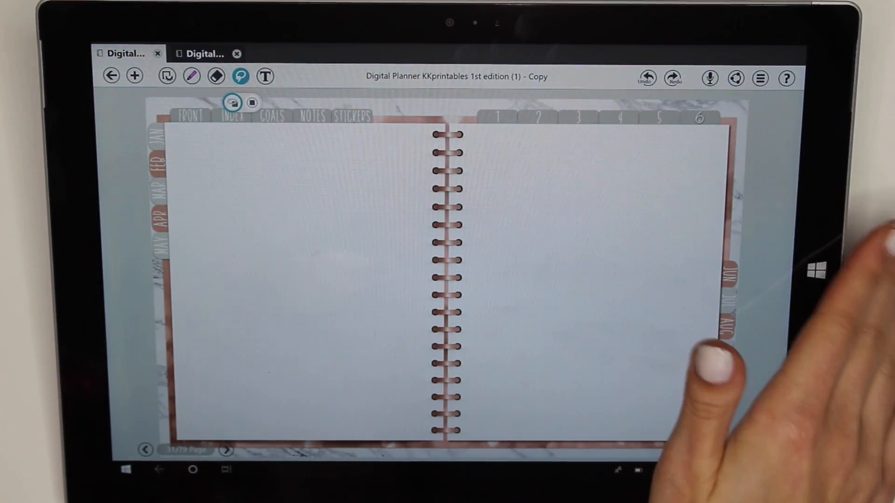
click(145, 451)
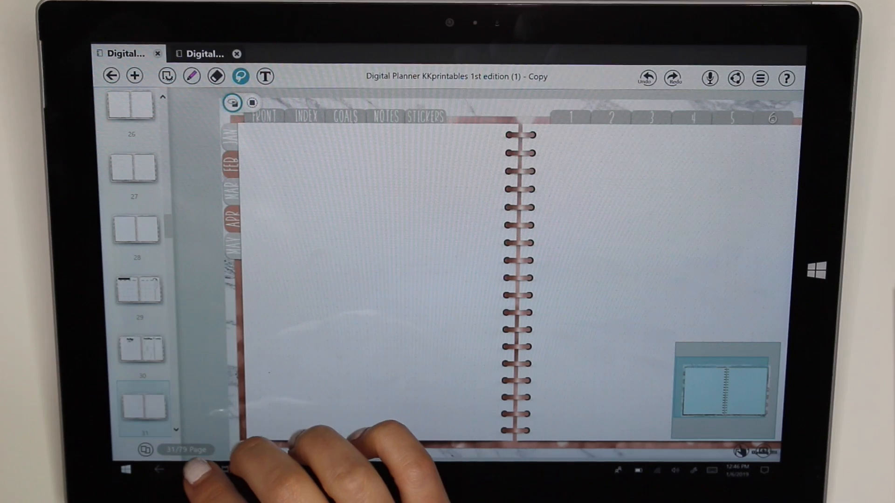
scroll(up, 3)
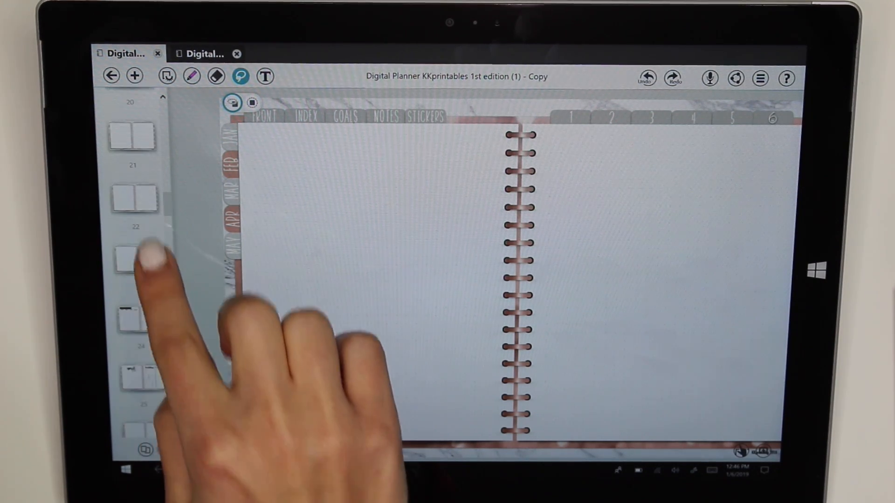
click(132, 259)
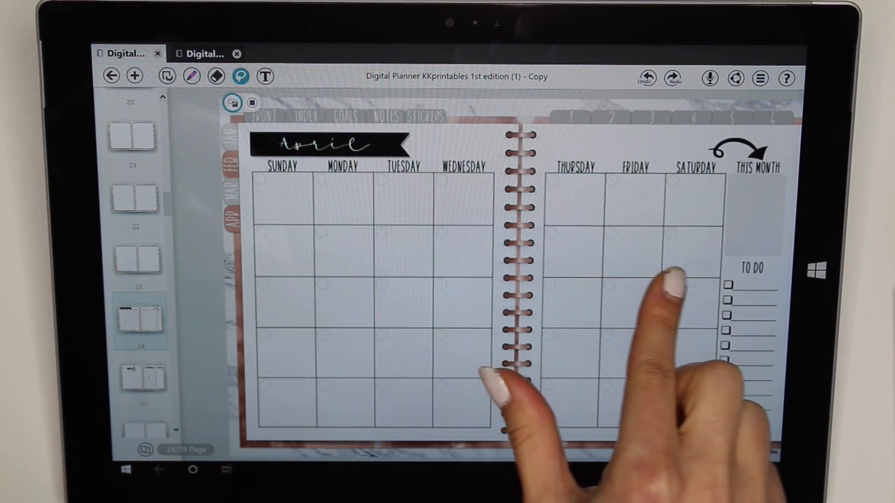